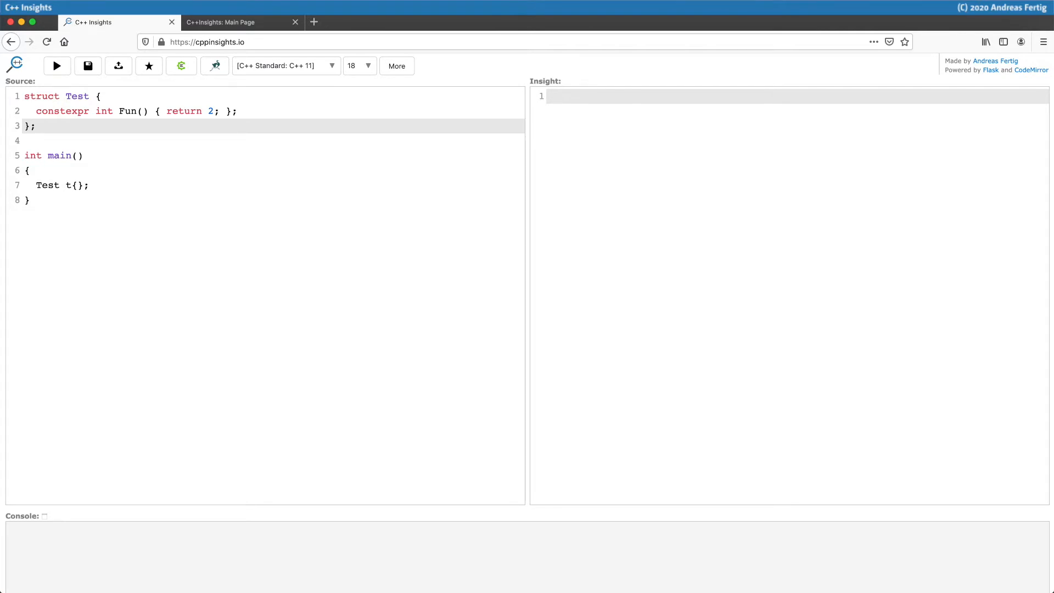
- Transform Test as C++11, showing Fun() as inline constexpr const with a C++14 warning
click(36, 125)
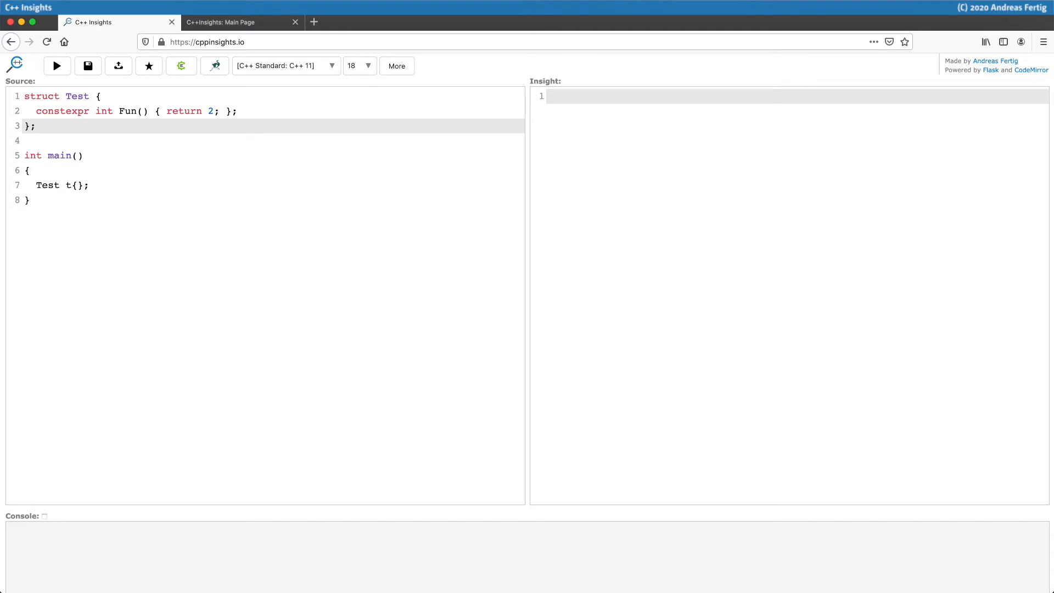
click(37, 125)
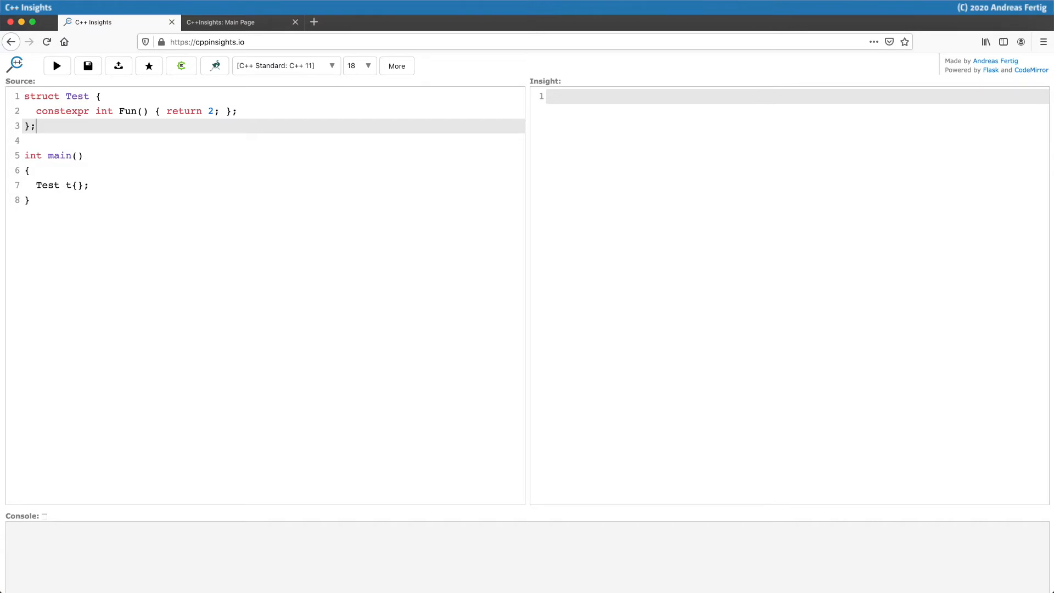
mouse_move(327, 66)
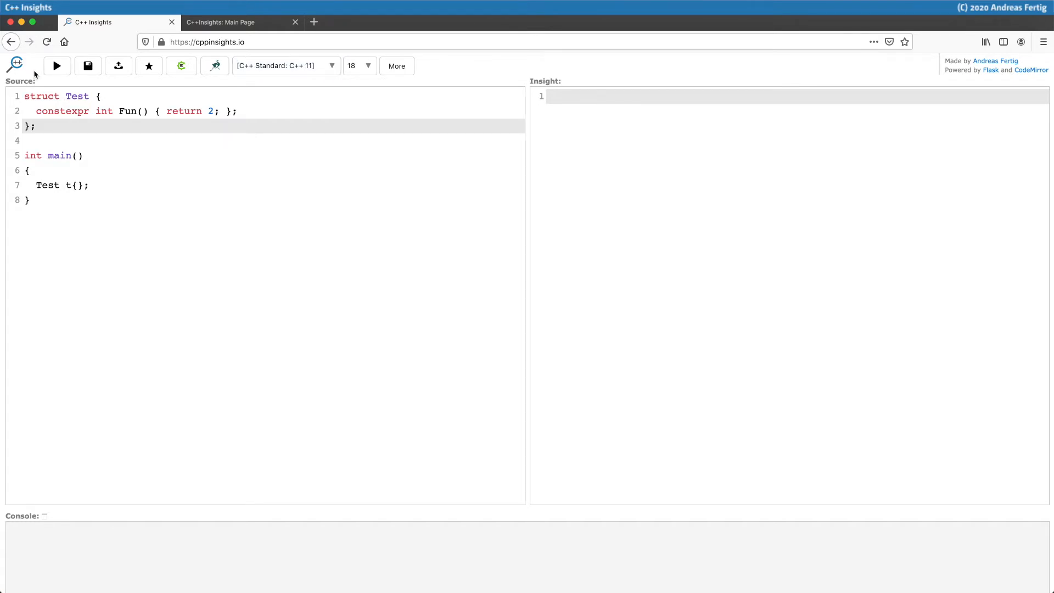
click(56, 66)
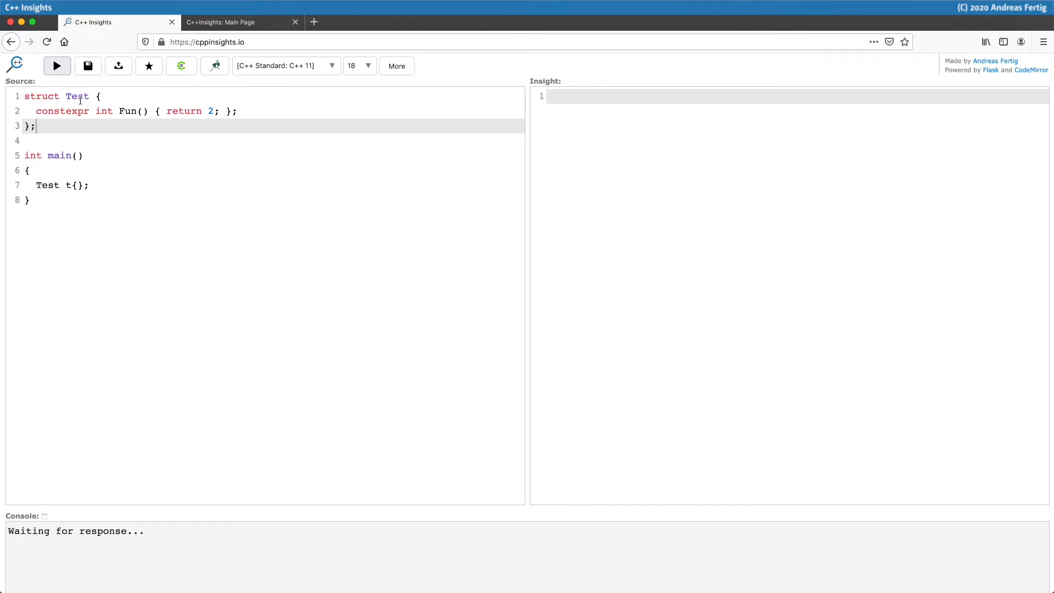
click(57, 66)
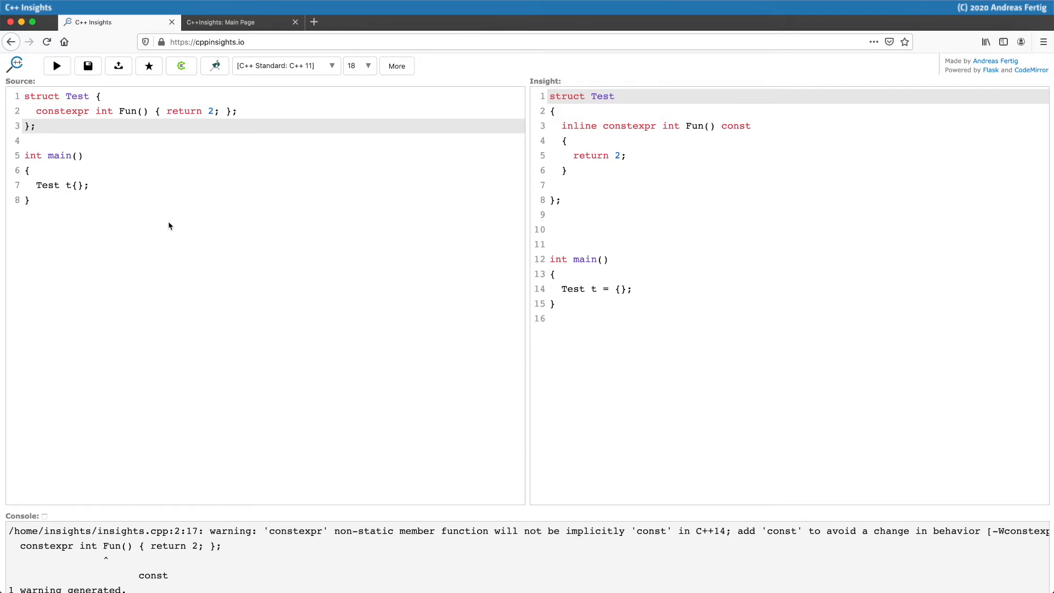
click(37, 126)
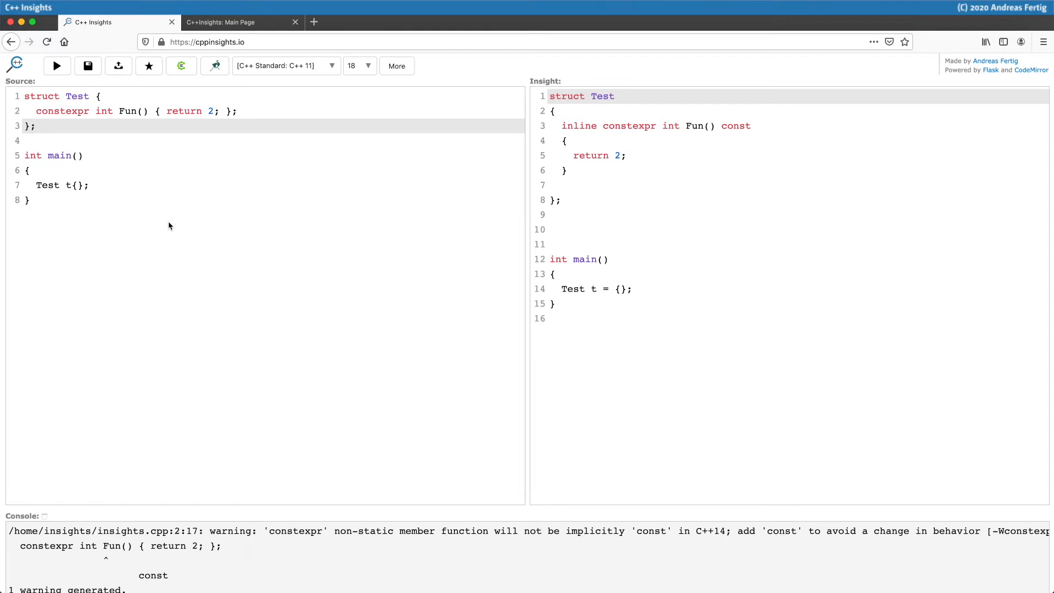
click(35, 125)
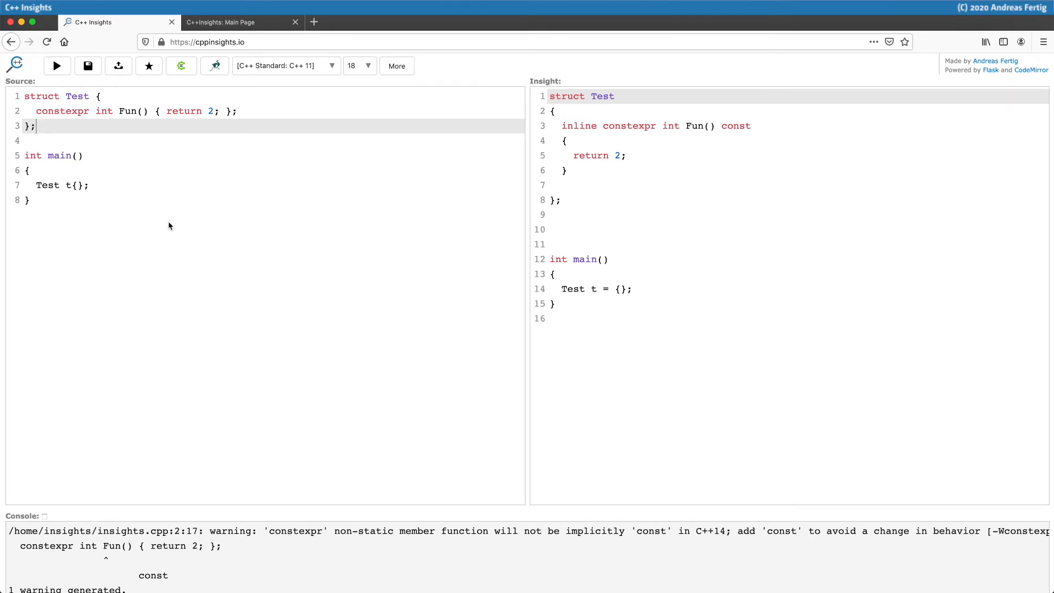
mouse_move(621, 210)
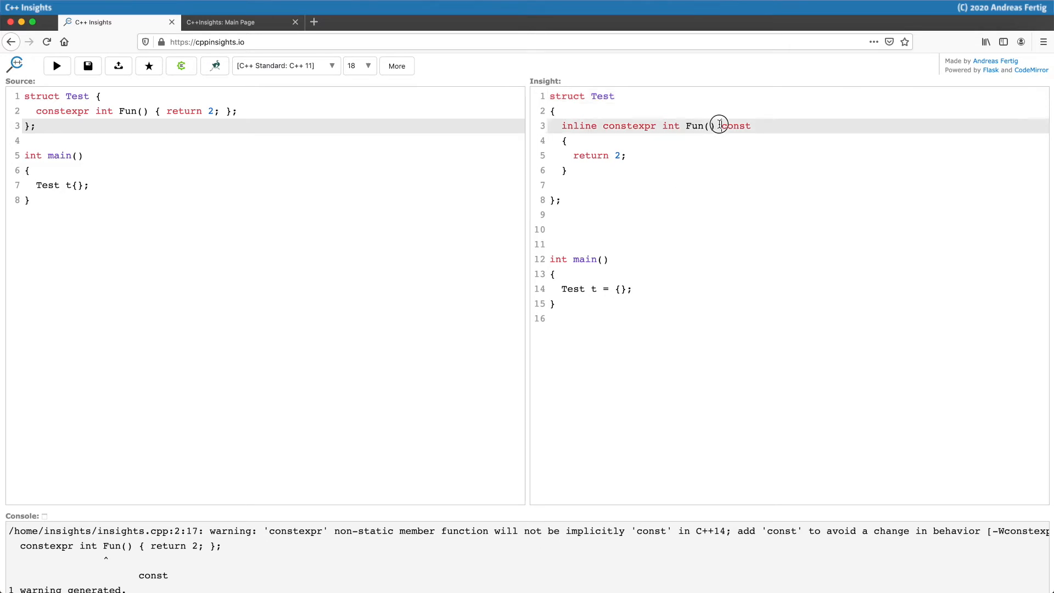
- Highlight the implicit 'const' on Fun() in the Insight output
double_click(735, 126)
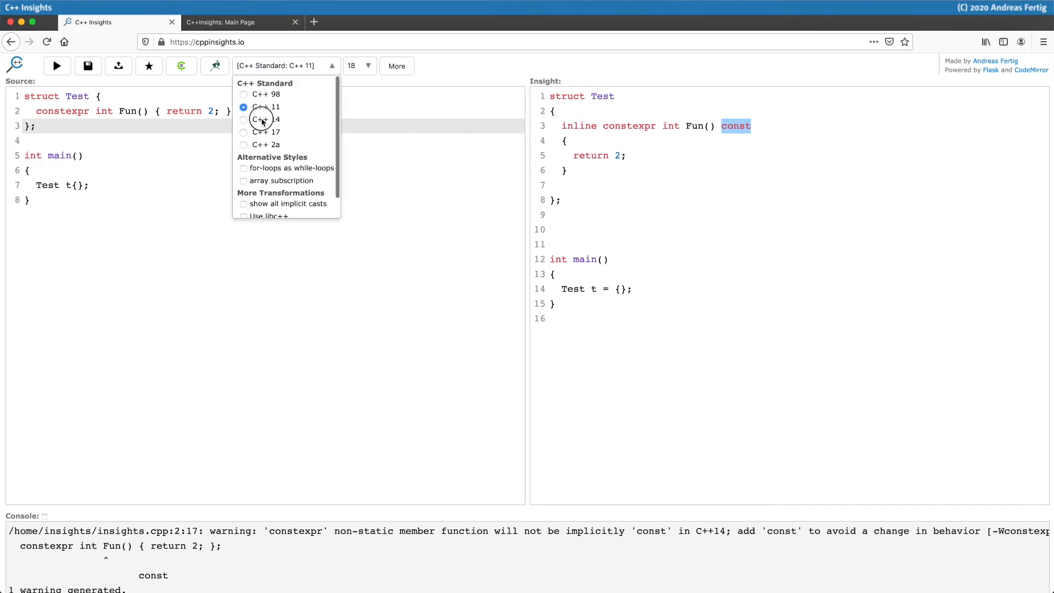
- Switch the standard to C++14 and re-run, so Fun() loses its implicit const
click(266, 119)
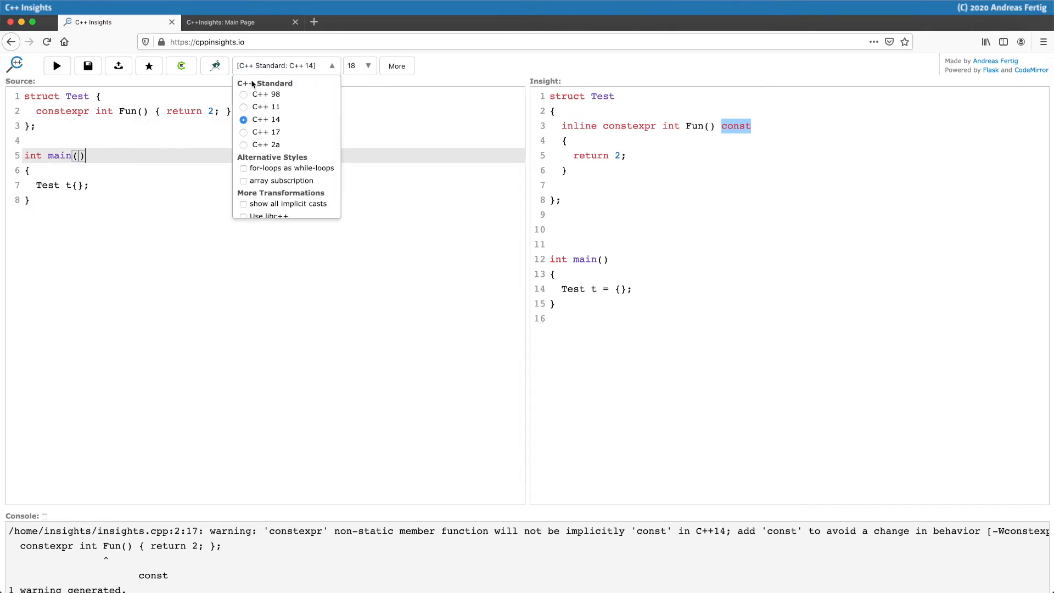
click(57, 66)
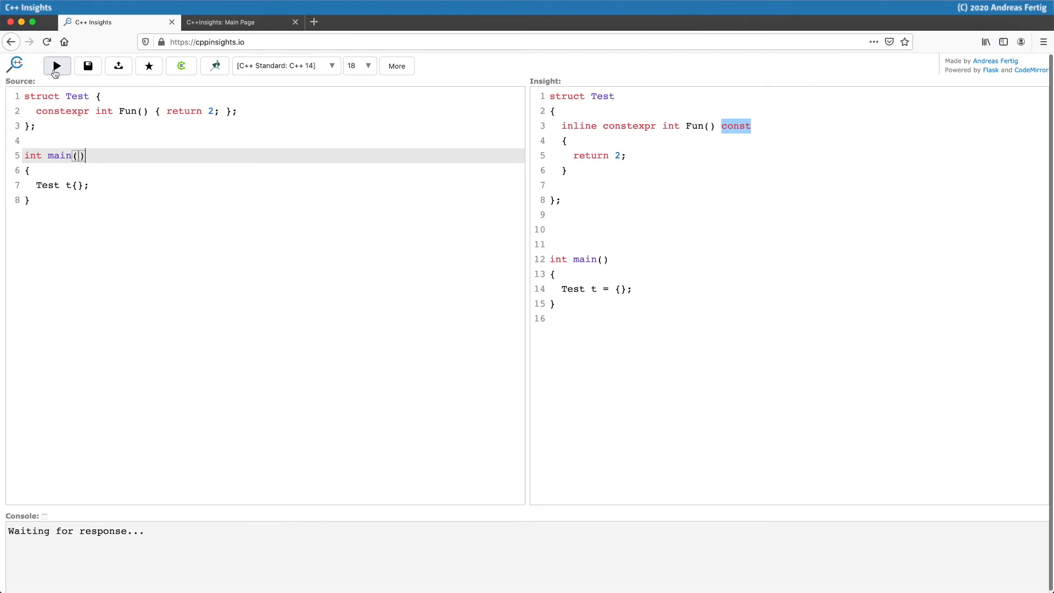
click(56, 66)
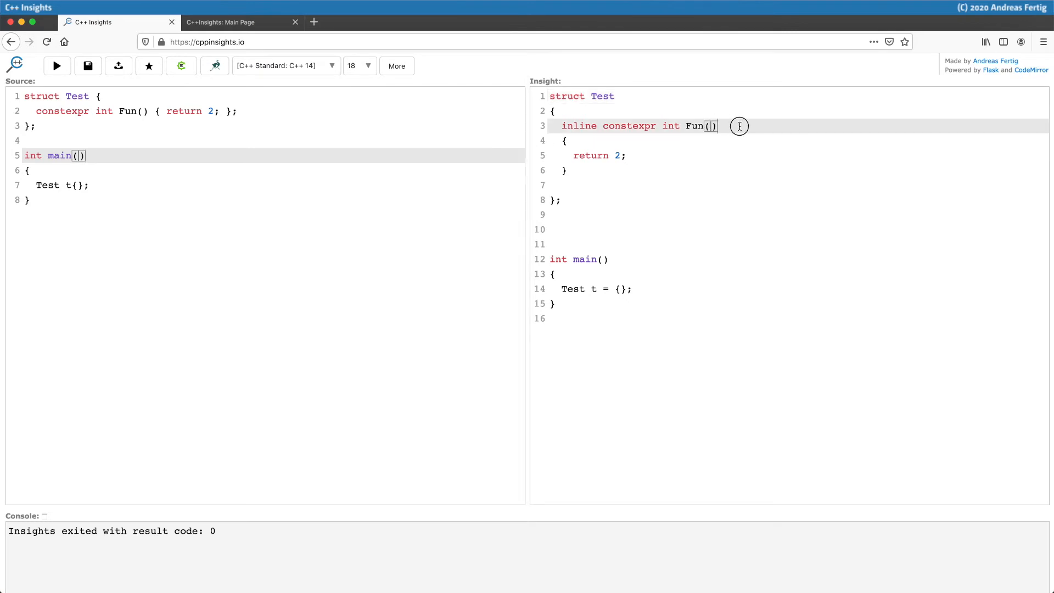
mouse_move(744, 126)
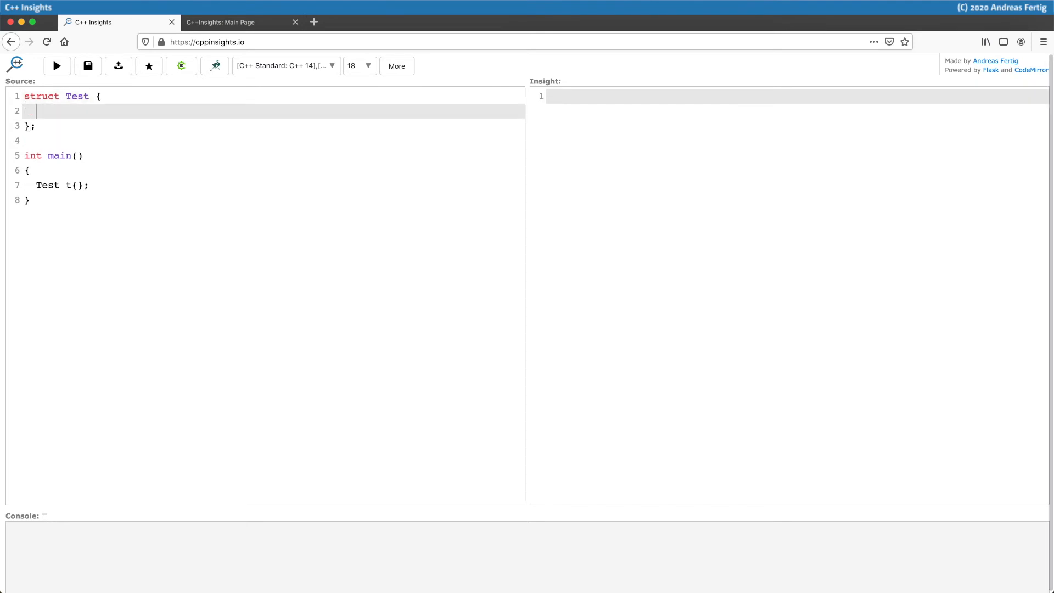
- Add '~Test() = default;' to Test and bring up the C++ Standard choices
text(~Test() = defau)
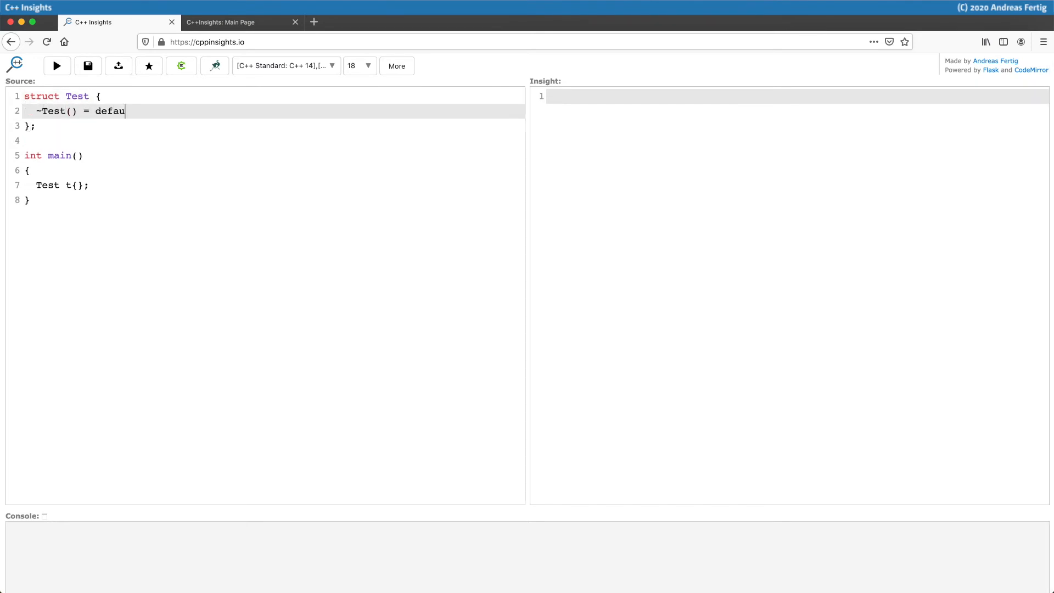
text(lt;)
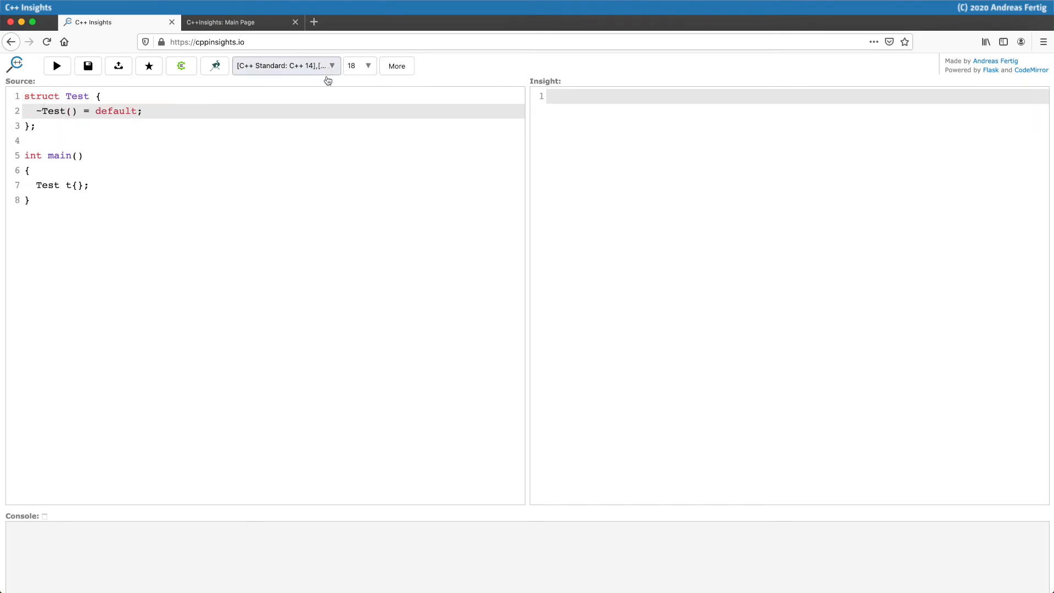
click(284, 66)
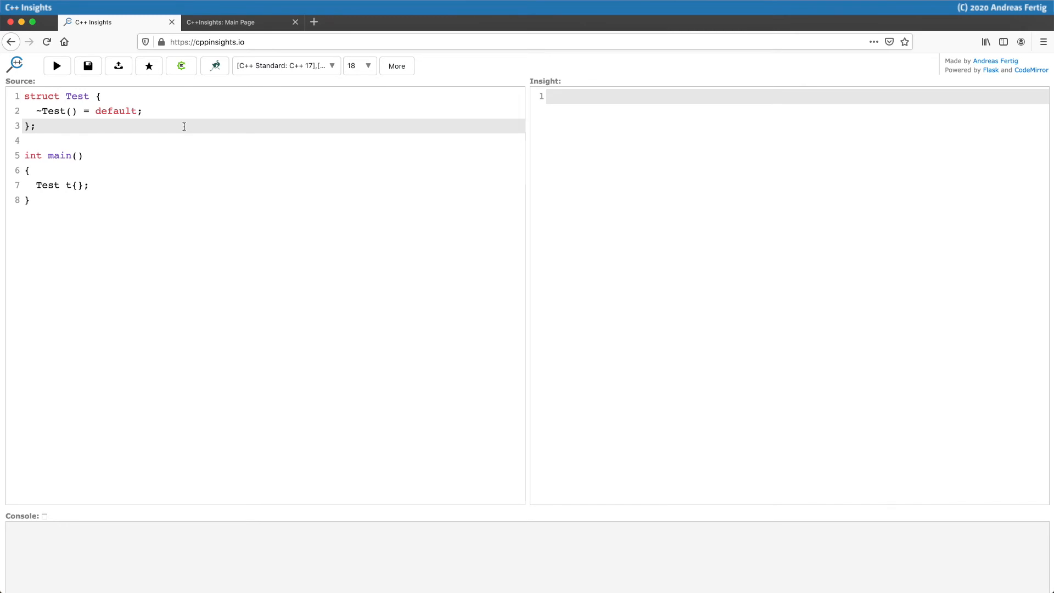
mouse_move(285, 65)
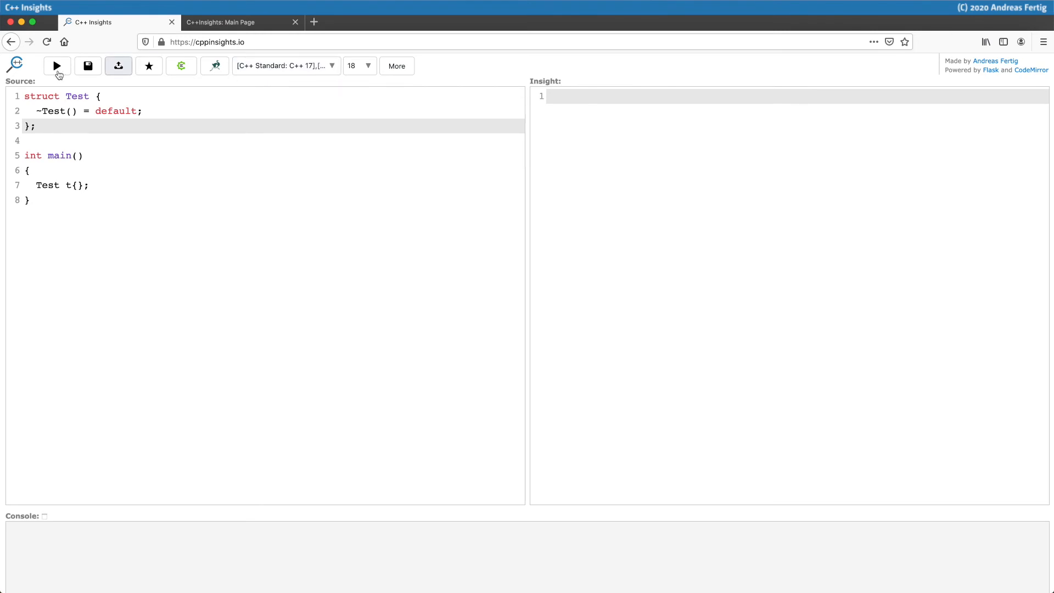
- Re-run under C++17, showing Test with an inline defaulted destructor and no constexpr
click(57, 66)
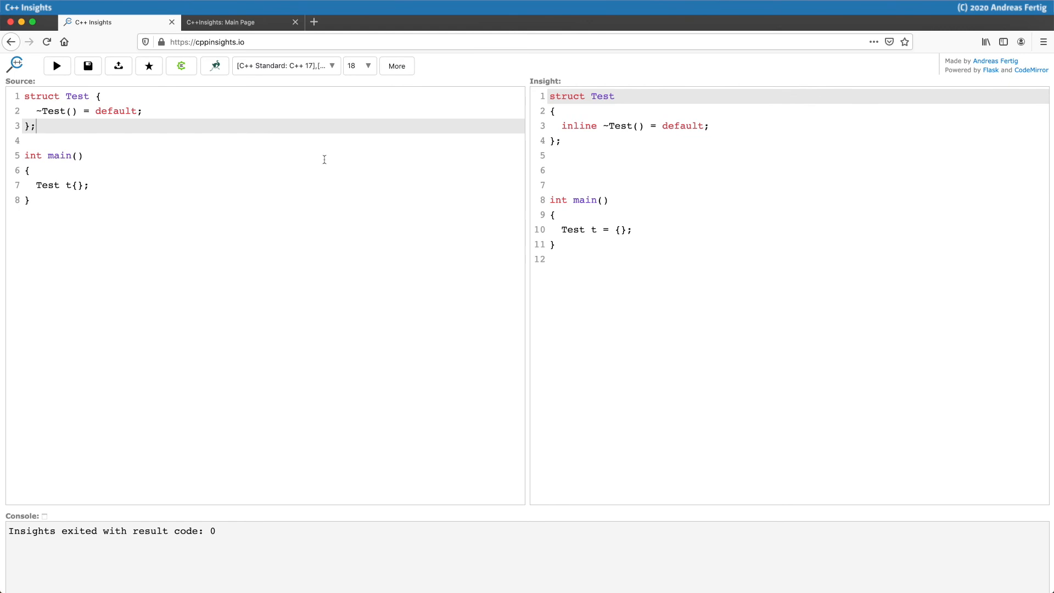
- Switch to C++2a, re-run, and highlight 'constexpr' on the defaulted destructor
click(284, 65)
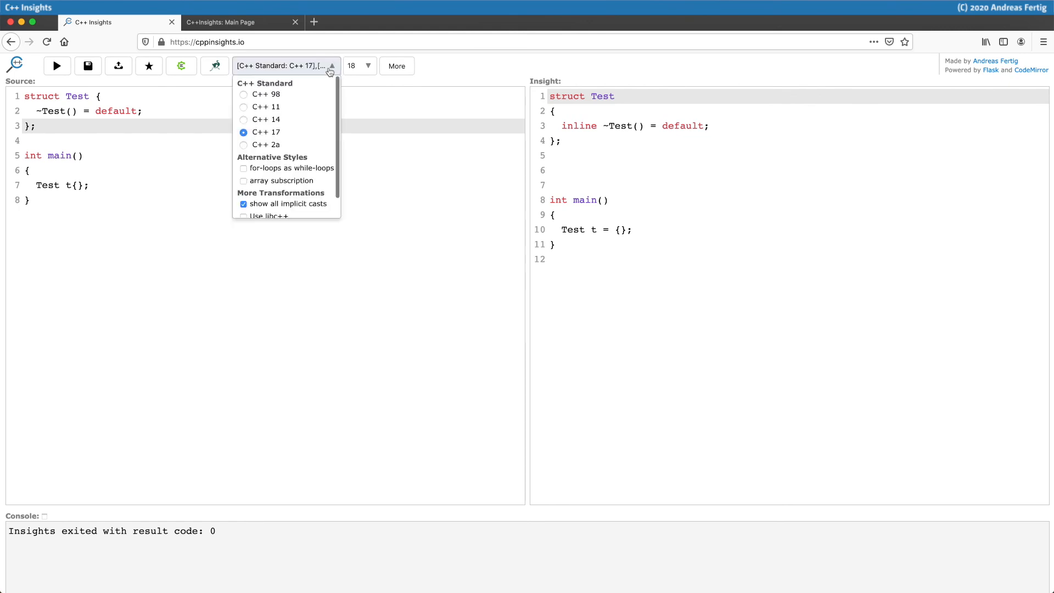
click(266, 144)
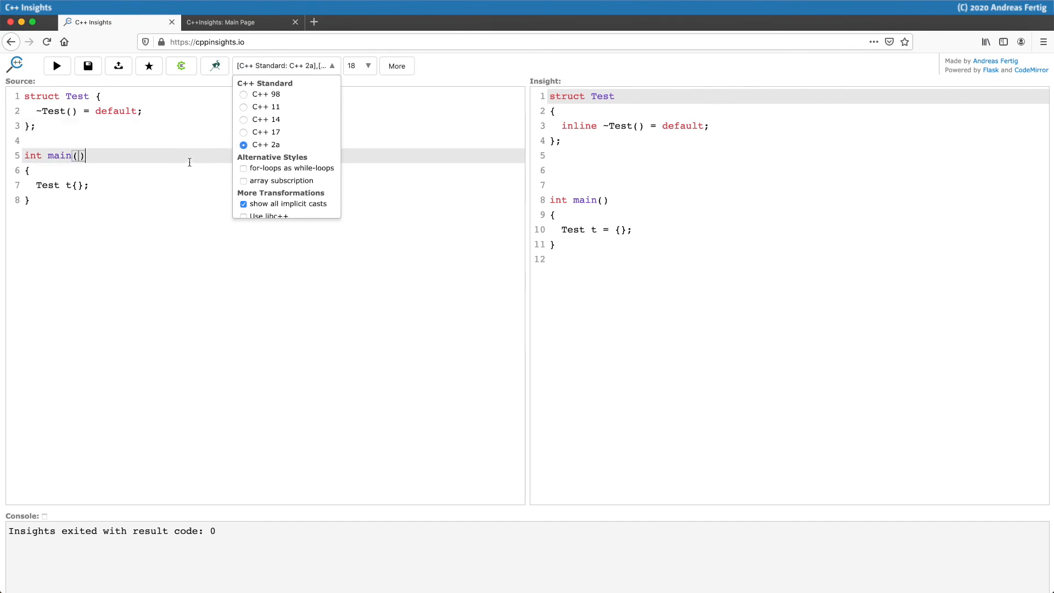
click(179, 131)
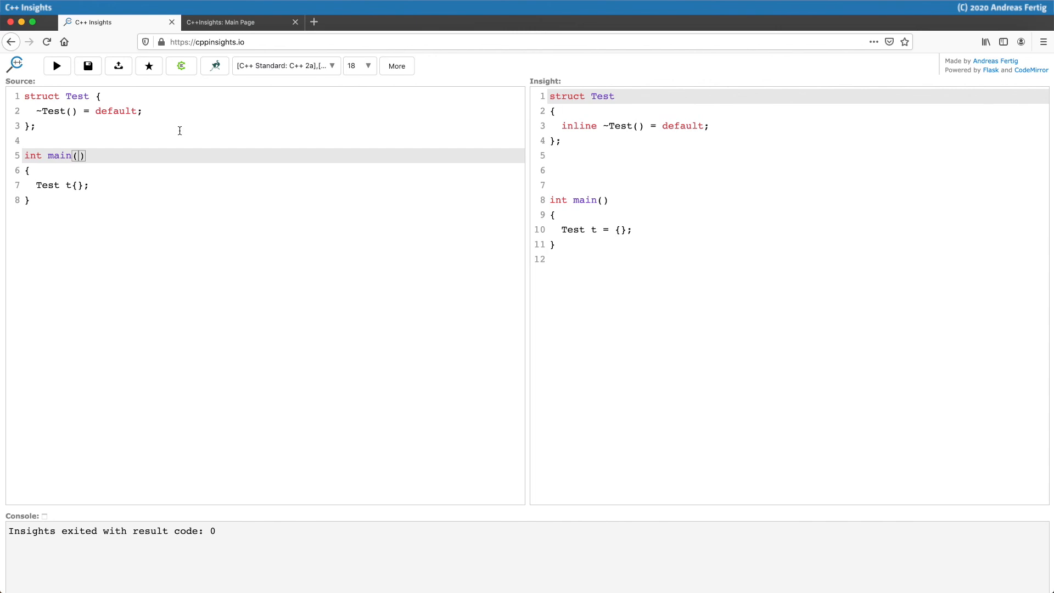
mouse_move(162, 116)
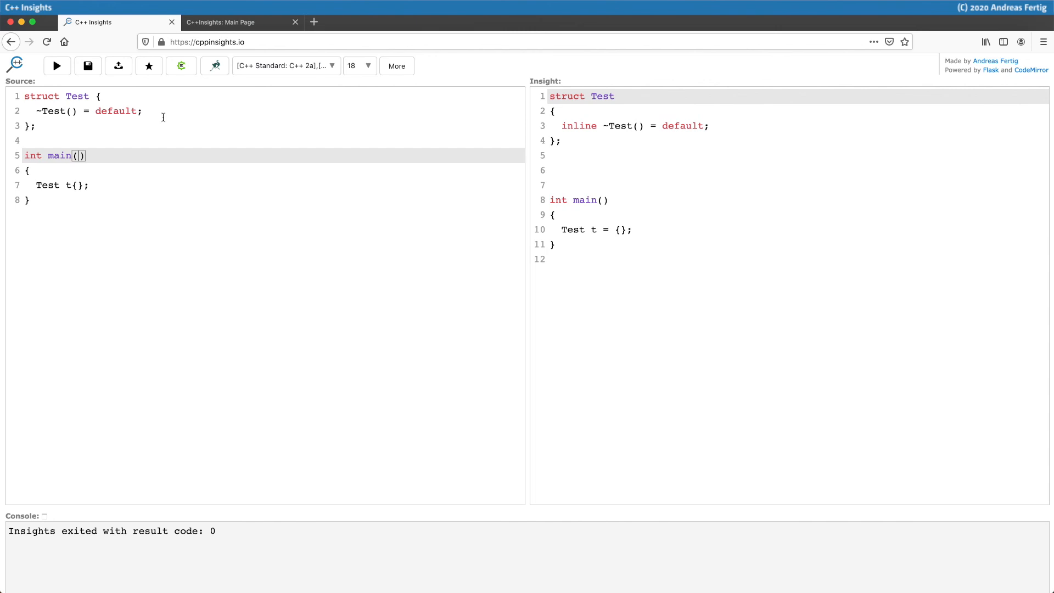
click(56, 66)
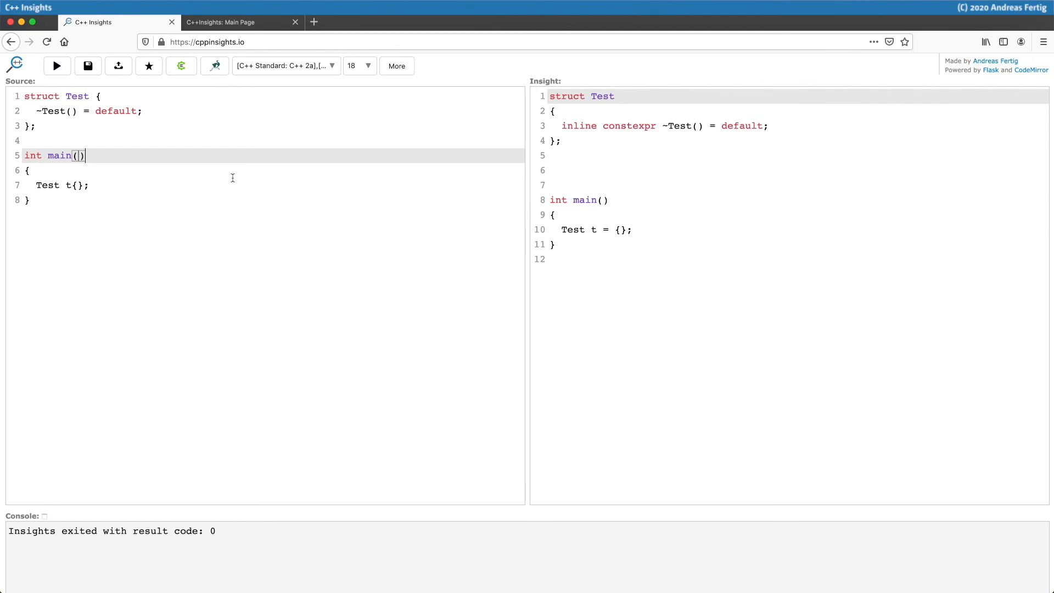
double_click(628, 126)
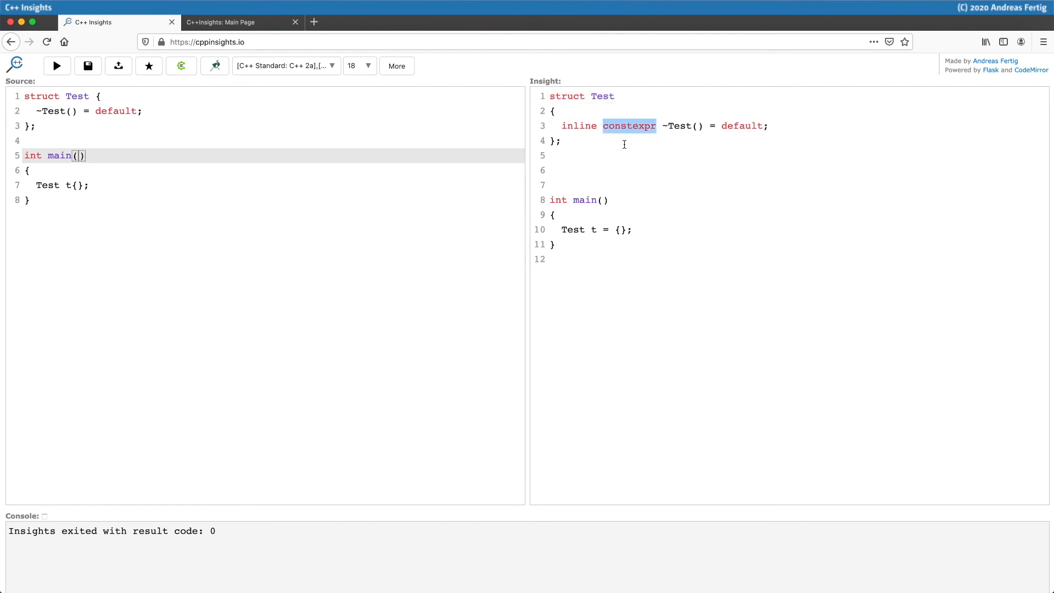